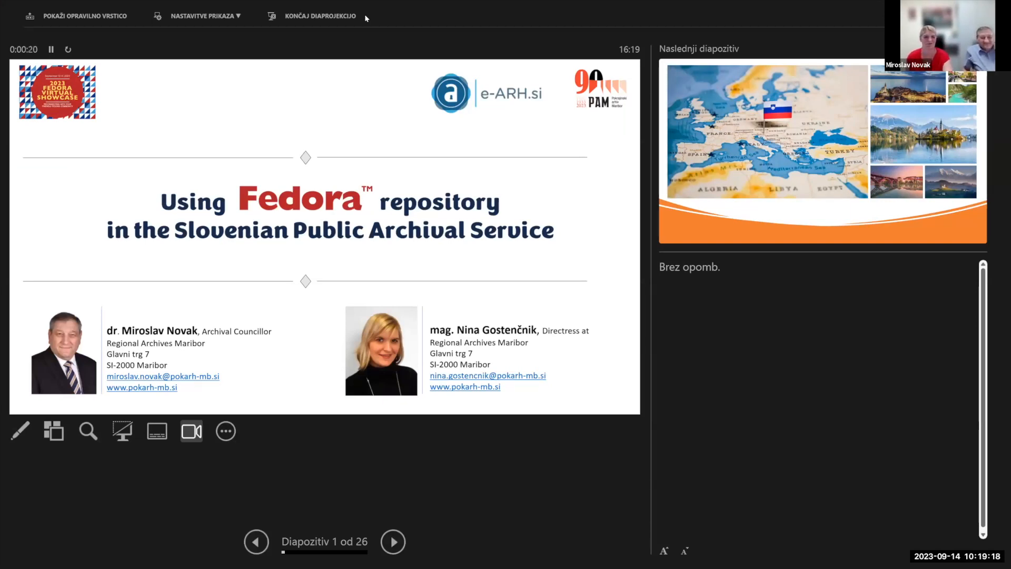
{"action": "mouse_move", "coordinate": [375, 488]}
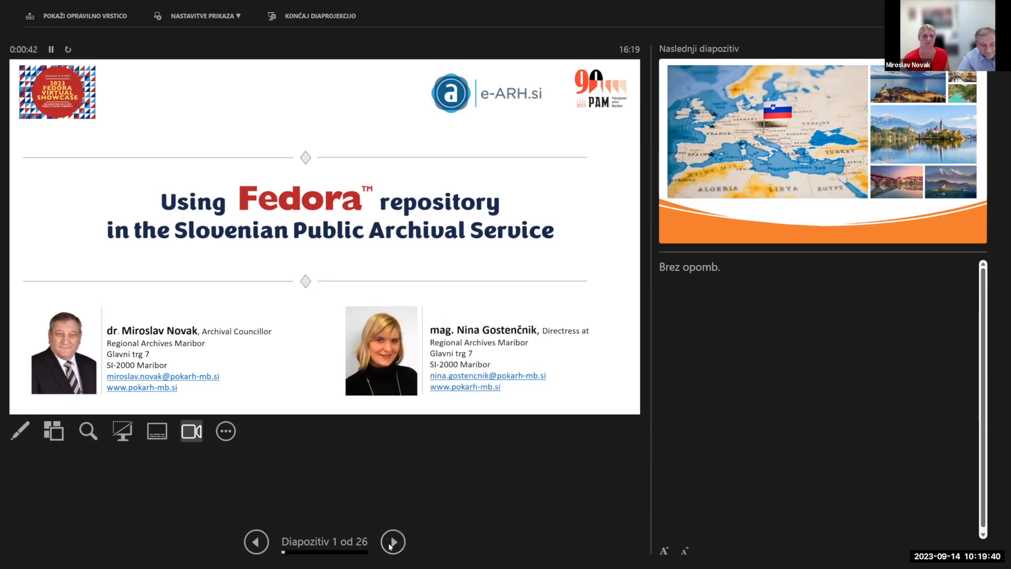
- Advance the presentation to slide 2, the Europe map with Slovenian landscape photos
{"action": "left_click", "coordinate": [392, 542]}
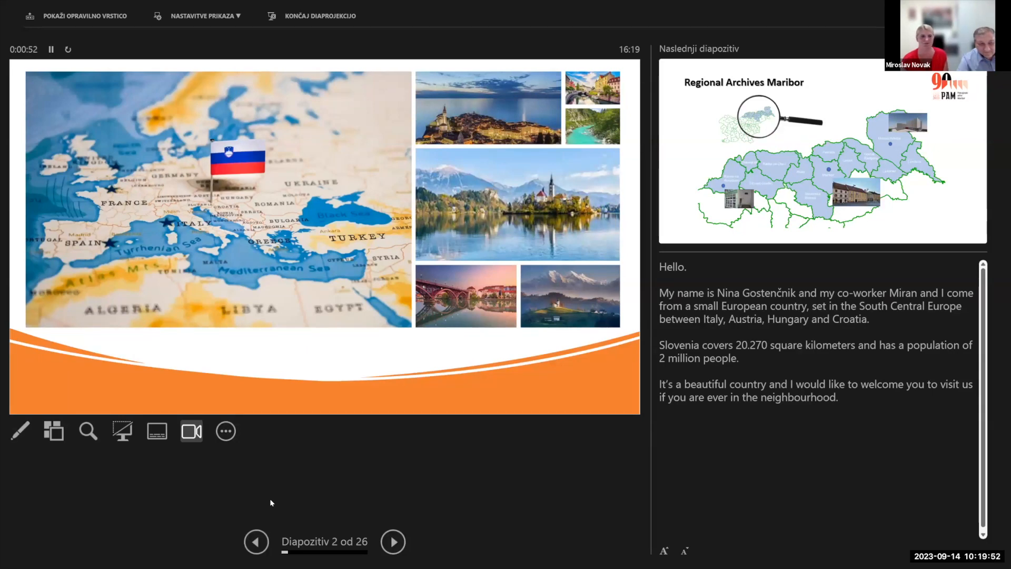
{"action": "mouse_move", "coordinate": [151, 257]}
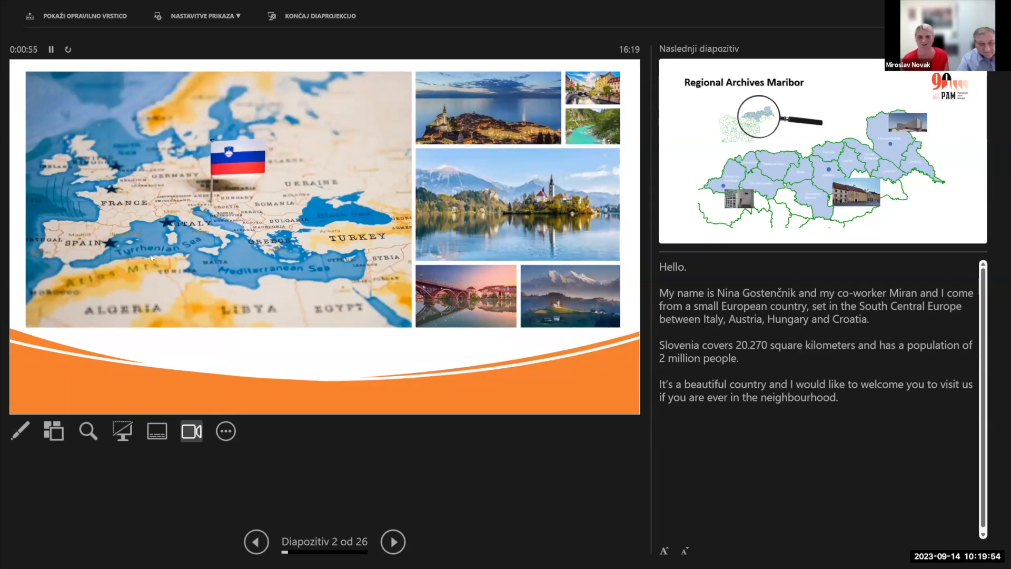
{"action": "mouse_move", "coordinate": [124, 6]}
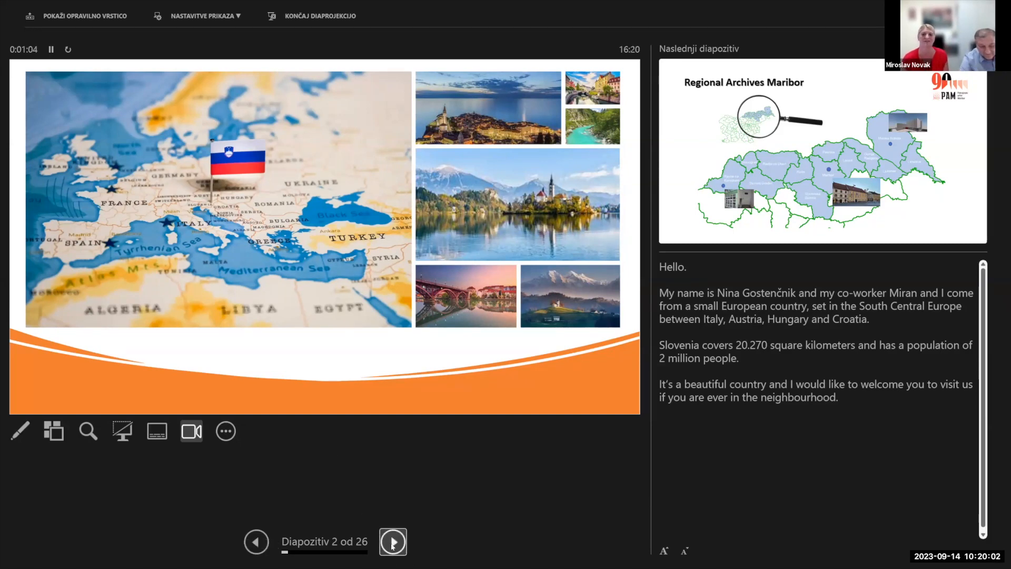
{"action": "mouse_move", "coordinate": [394, 556]}
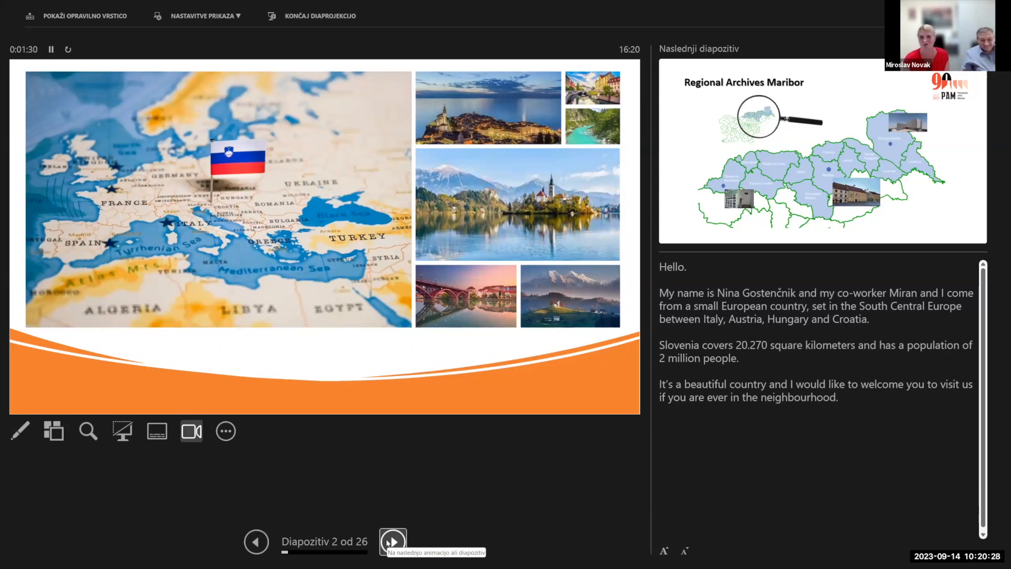
- Advance to slide 3, the Regional Archives Maribor coverage map
{"action": "left_click", "coordinate": [393, 556]}
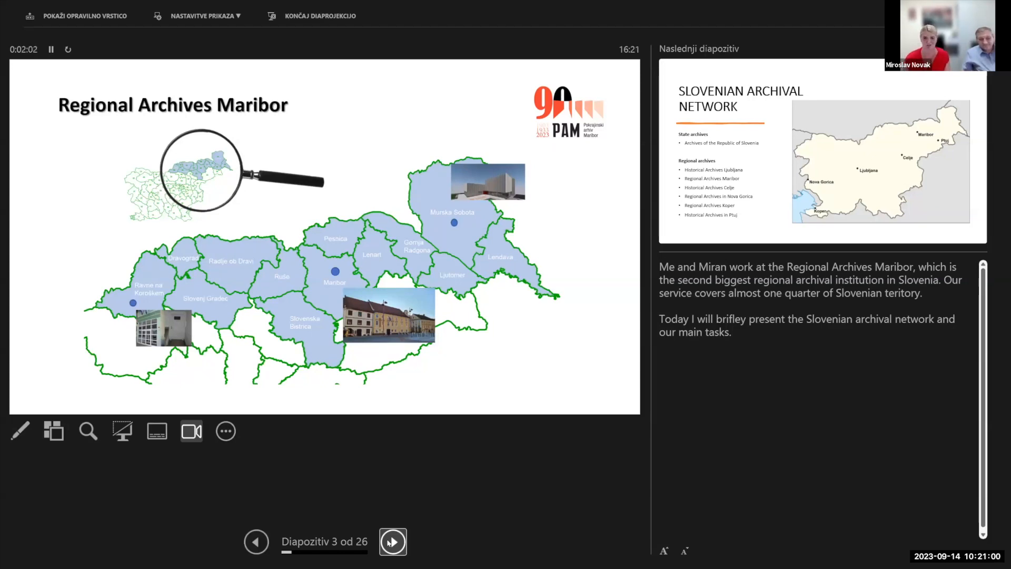
- Advance to slide 4, the Slovenian Archival Network map of state and regional archives
{"action": "left_click", "coordinate": [392, 542]}
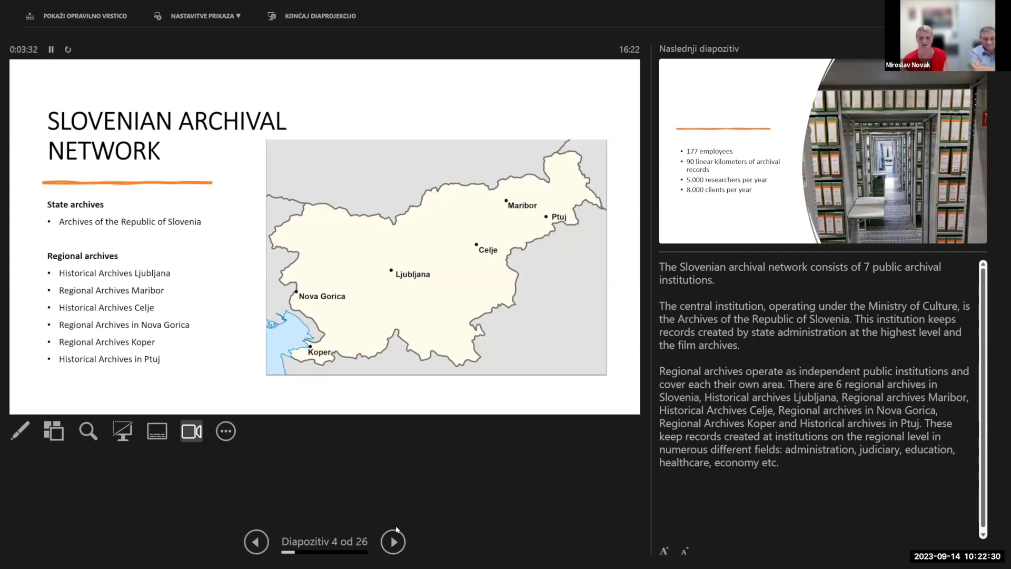
{"action": "mouse_move", "coordinate": [395, 542]}
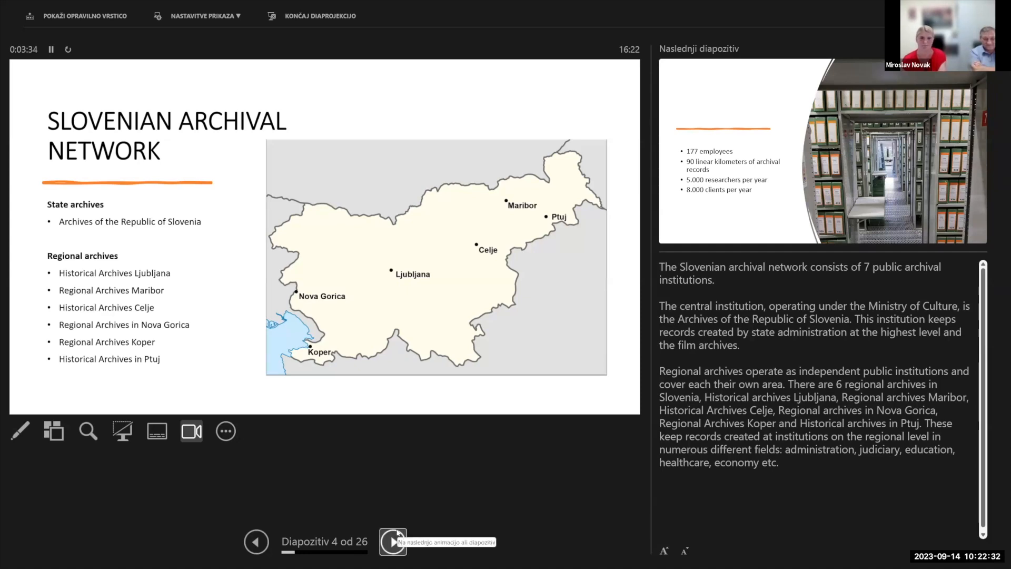
- Advance to slide 5 with archive statistics such as 177 employees and 90 km of records
{"action": "left_click", "coordinate": [392, 556]}
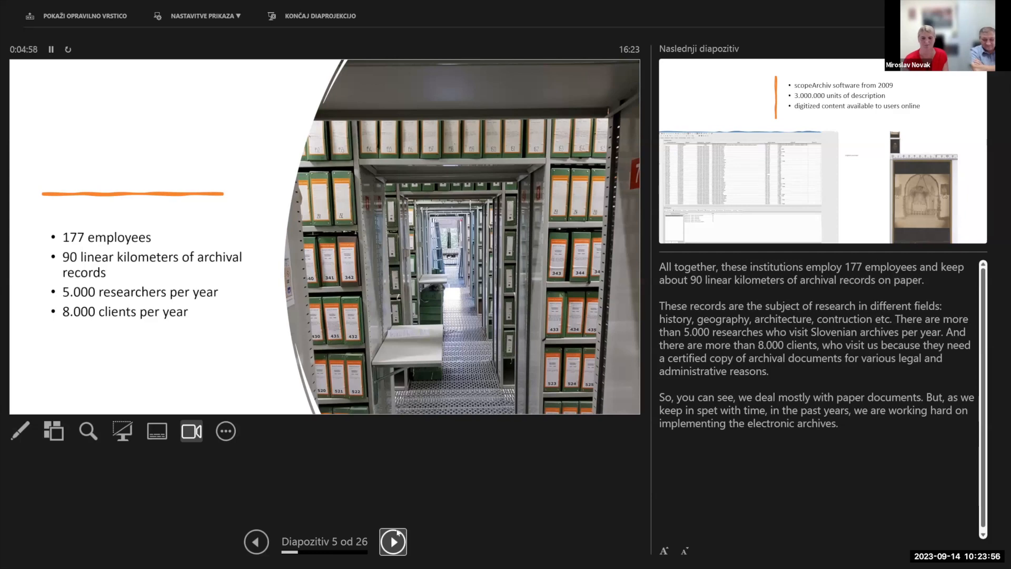
- Advance to slide 6 on scopeArchiv since 2009 with 3 million description units
{"action": "left_click", "coordinate": [393, 541]}
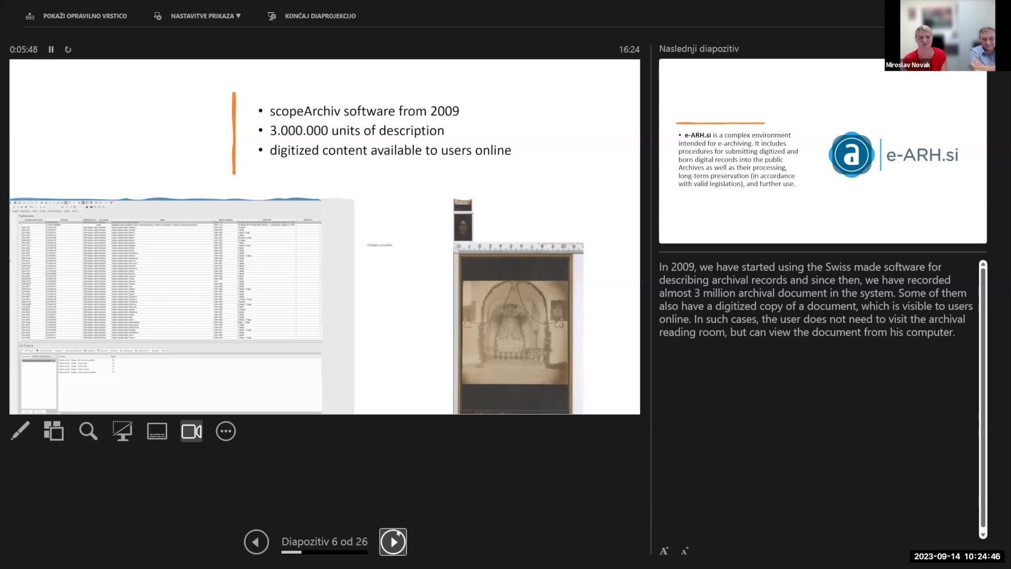
- Advance to slide 7 describing the e-ARH.si e-archiving environment
{"action": "left_click", "coordinate": [393, 542]}
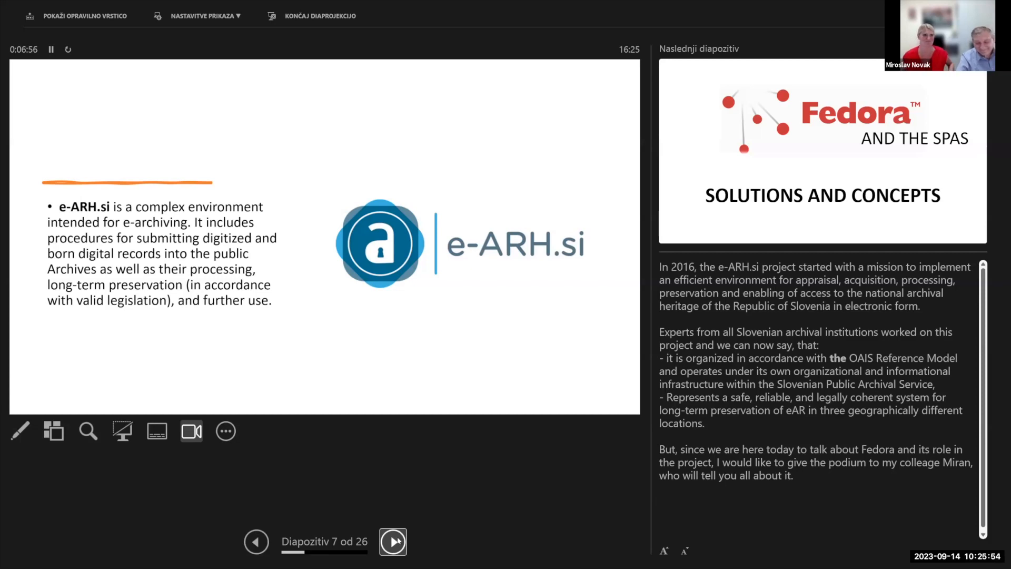
- Advance to slide 8, 'Fedora and the SPAS – Solutions and Concepts'
{"action": "left_click", "coordinate": [393, 556]}
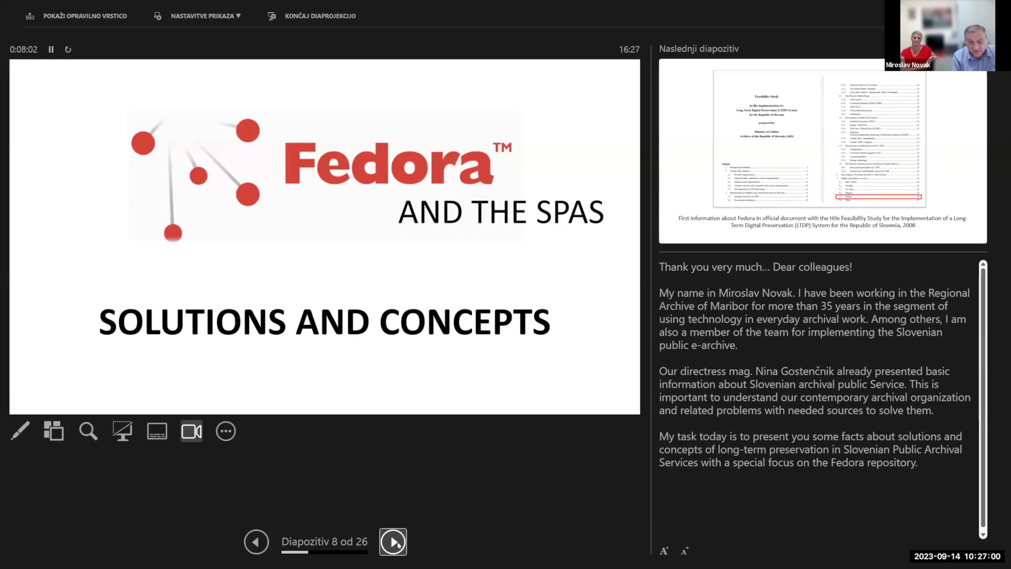
{"action": "mouse_move", "coordinate": [372, 548]}
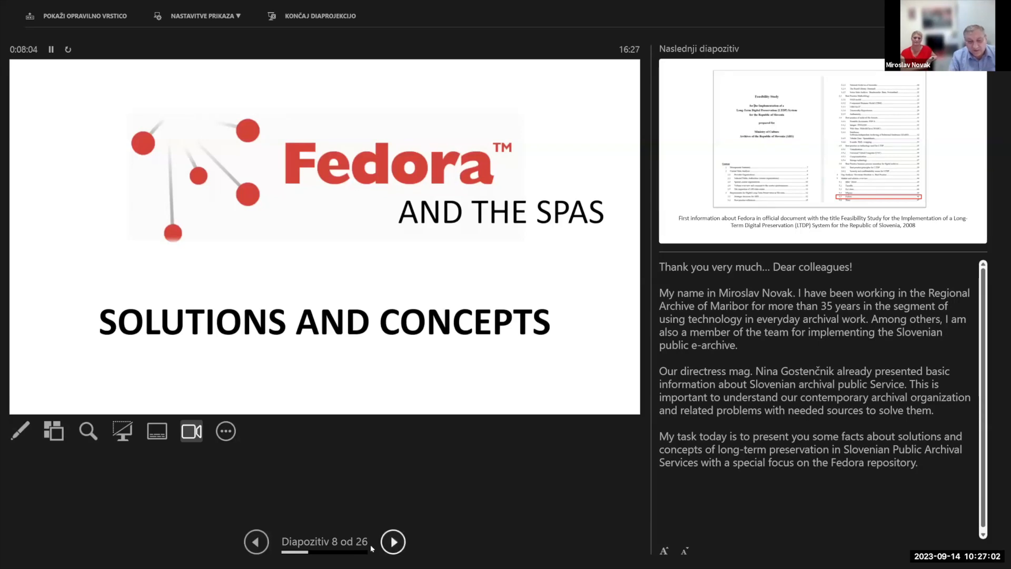
- Advance to slide 9 showing the 2008 Feasibility Study that first mentioned Fedora
{"action": "left_click", "coordinate": [393, 542]}
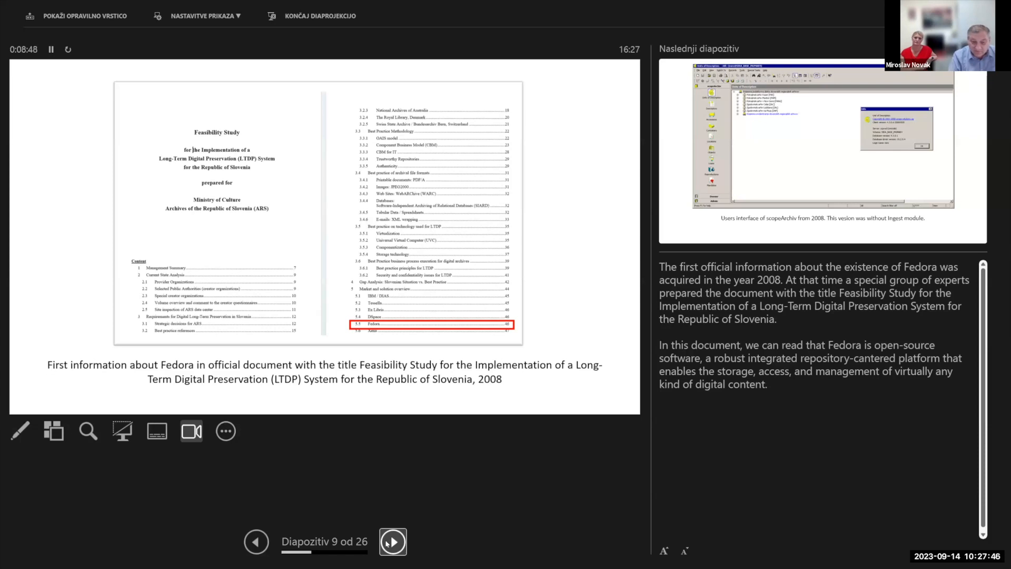
- Advance to slide 10, the 2008 scopeArchiv interface lacking an Ingest module
{"action": "left_click", "coordinate": [393, 556]}
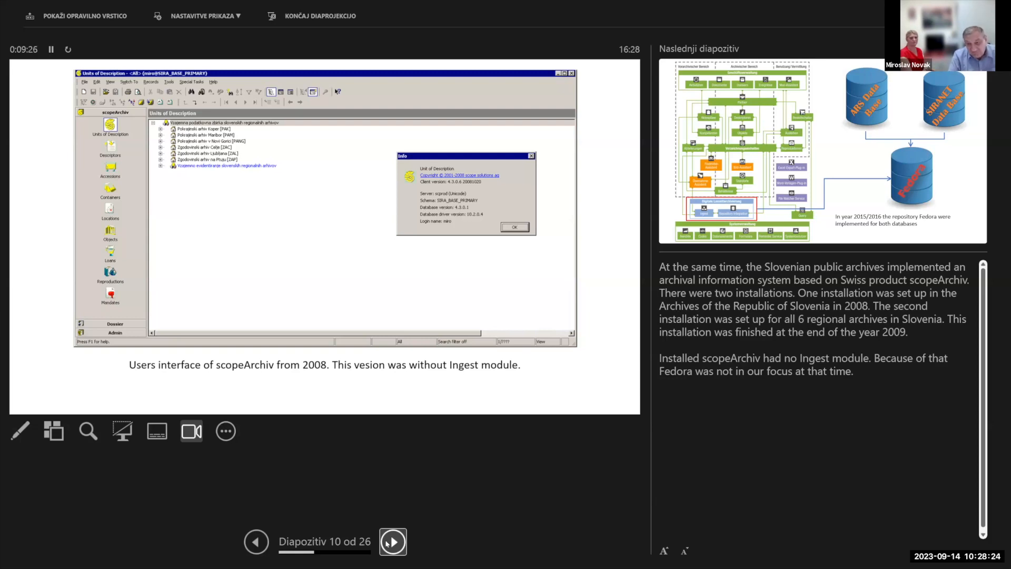
- Advance to slide 11 diagramming ARS and SIRANET linked to Fedora in 2015/2016
{"action": "left_click", "coordinate": [393, 542]}
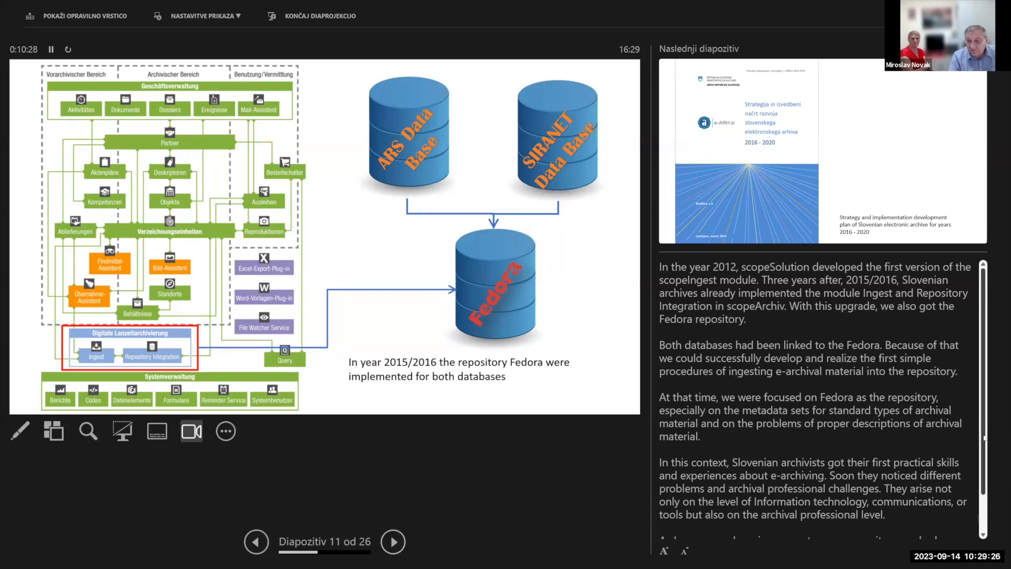
- Scroll slide 12's notes, advance to slide 13 and start building the database merge diagram
{"action": "scroll", "scroll_direction": "down", "scroll_amount": 3}
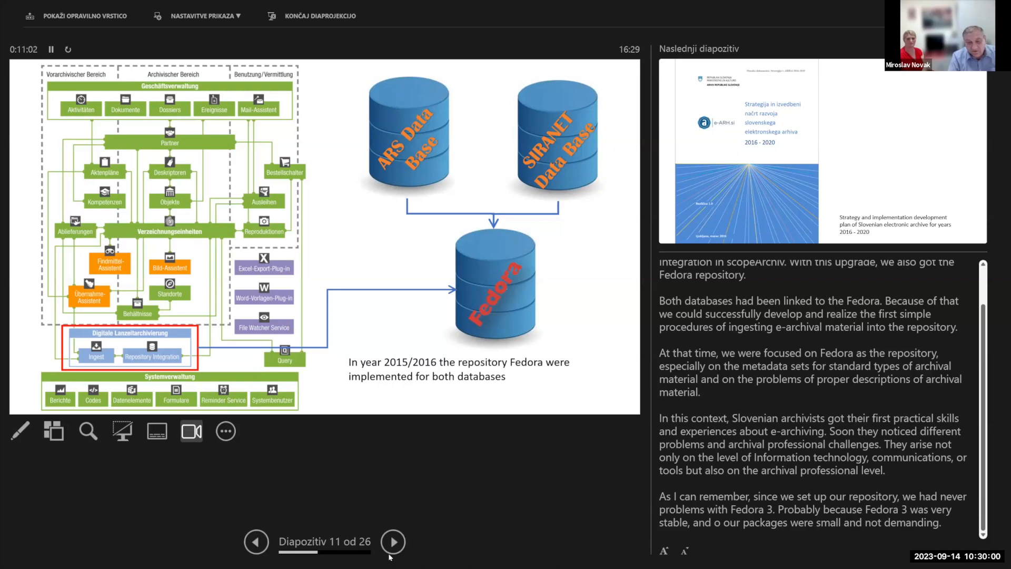
{"action": "mouse_move", "coordinate": [394, 555]}
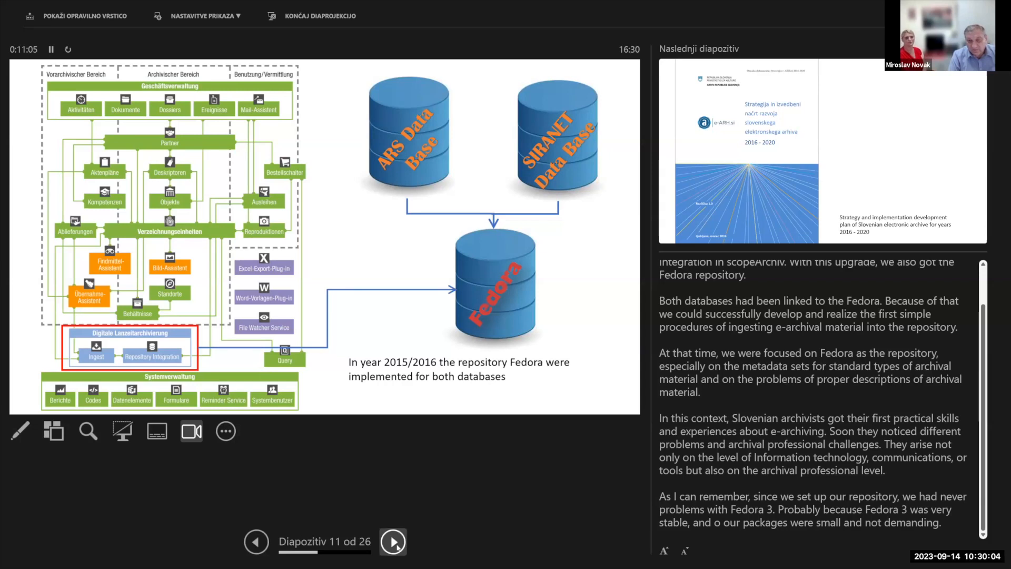
{"action": "left_click", "coordinate": [393, 541]}
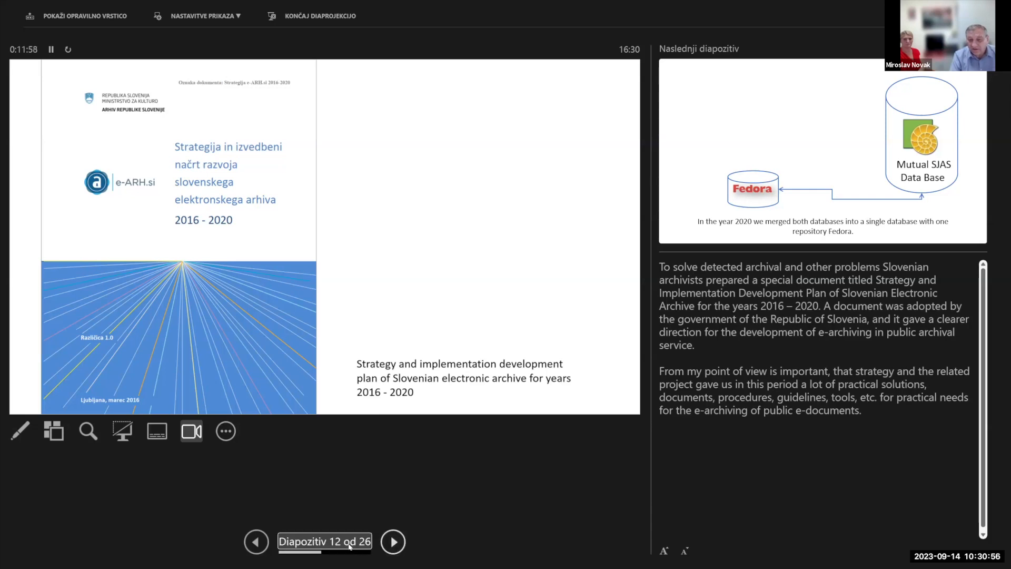
{"action": "left_click", "coordinate": [394, 542]}
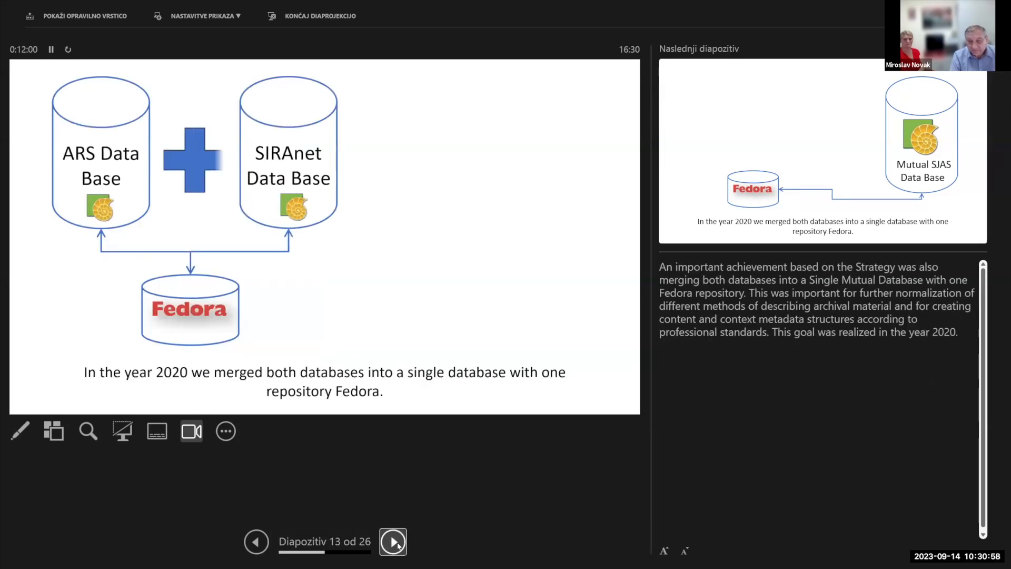
- Reveal the Mutual SJAS Data Base, remove the original databases, then advance to slide 14
{"action": "left_click", "coordinate": [392, 556]}
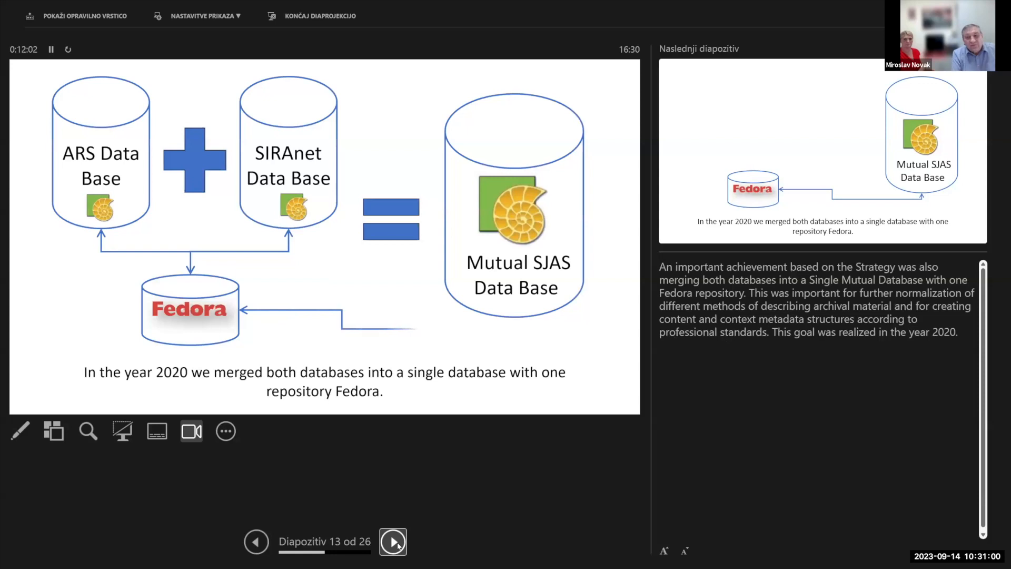
{"action": "left_click", "coordinate": [393, 557]}
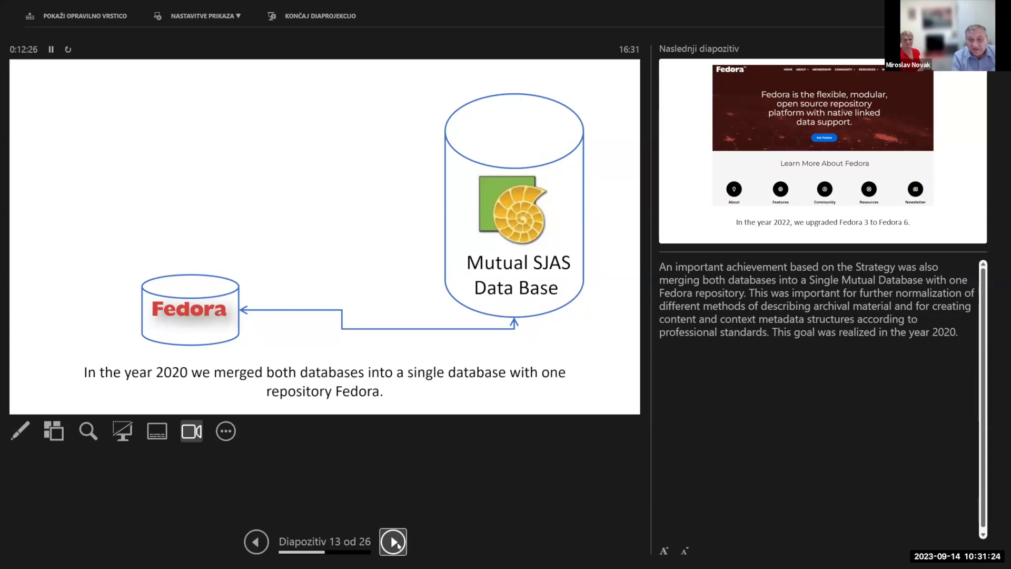
{"action": "left_click", "coordinate": [393, 557]}
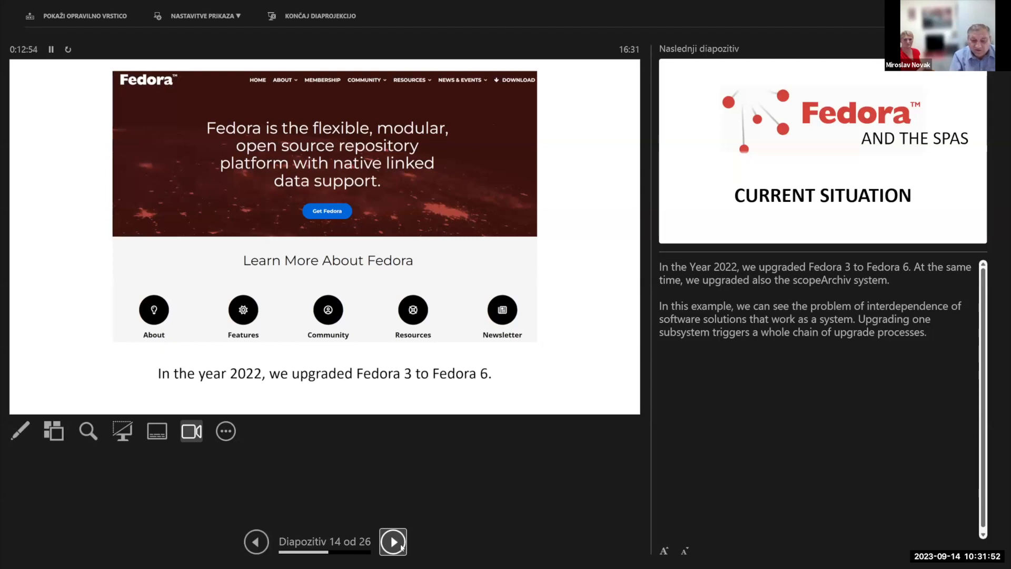
- Advance past the Fedora 6 upgrade slide to slide 15, the Current Situation section title
{"action": "left_click", "coordinate": [392, 557]}
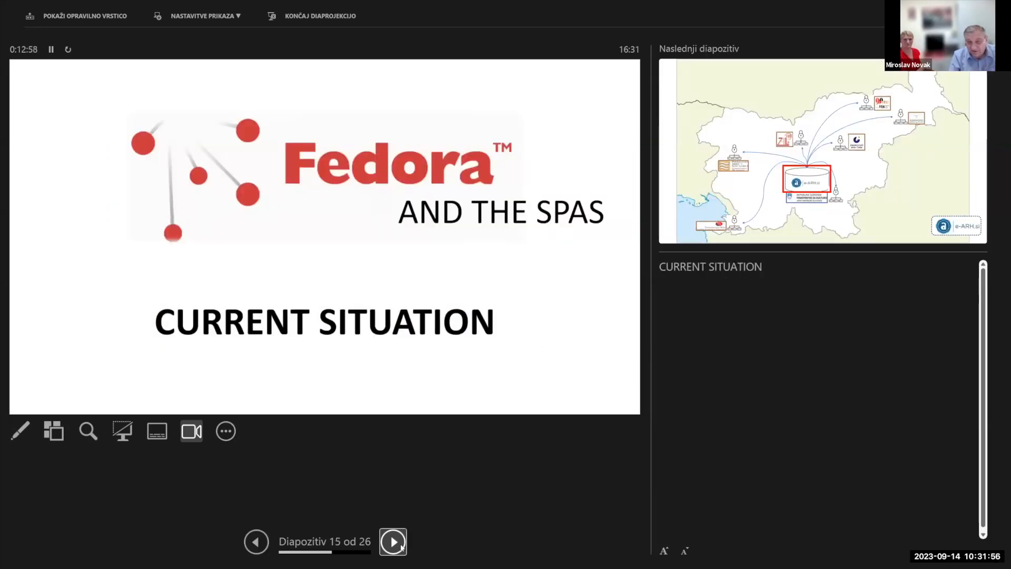
- Show the e-ARH.si archival network map, then advance to slide 17's component diagram
{"action": "left_click", "coordinate": [394, 542]}
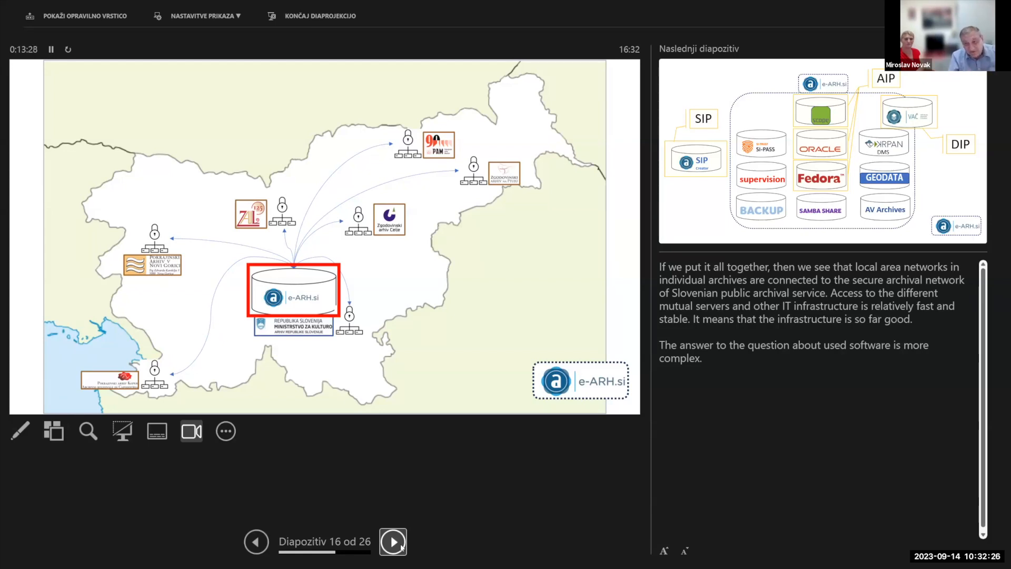
{"action": "left_click", "coordinate": [394, 542]}
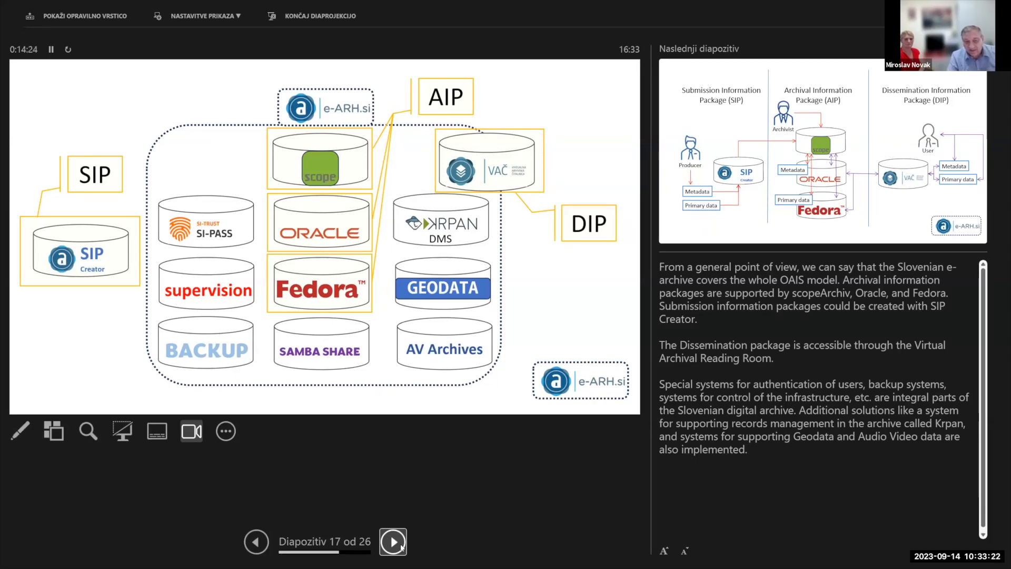
- Advance to slide 18, the OAIS workflow diagram linking SIP, AIP and DIP packages
{"action": "left_click", "coordinate": [393, 542]}
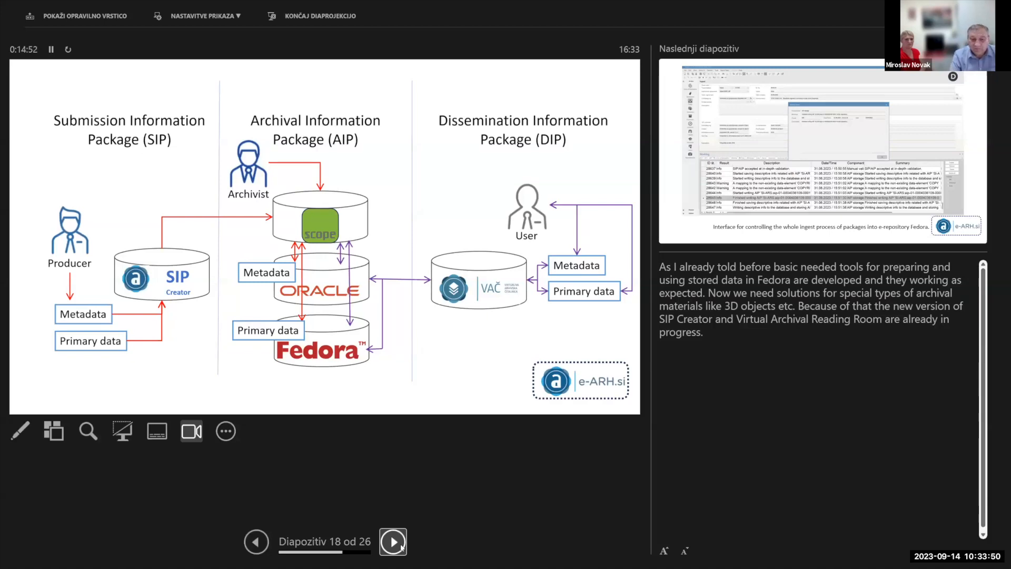
- Advance to slide 19, the Fedora package ingest control interface with its work log
{"action": "left_click", "coordinate": [393, 556]}
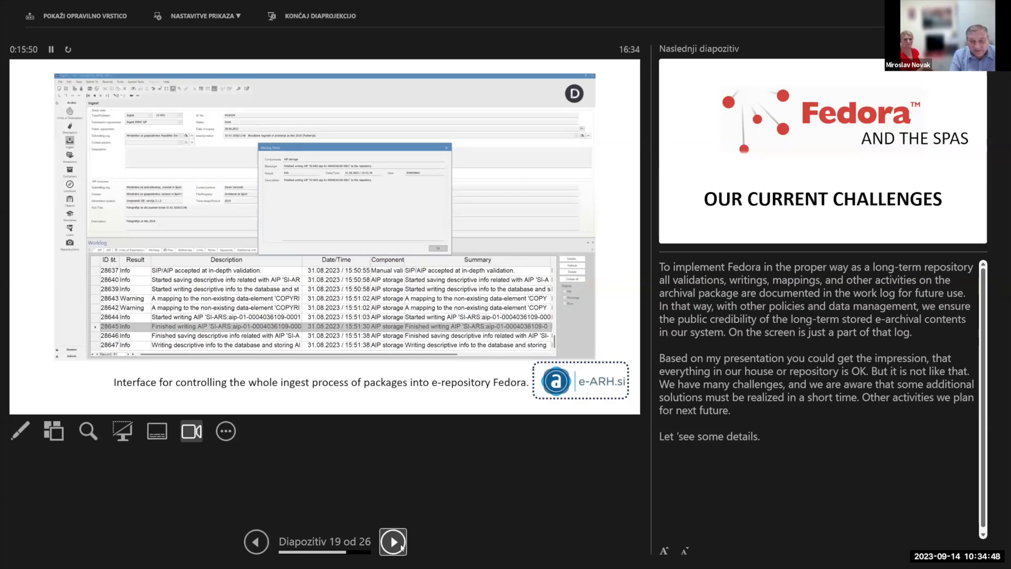
- Advance to slide 20, the 'Our Current Challenges' section title
{"action": "left_click", "coordinate": [392, 556]}
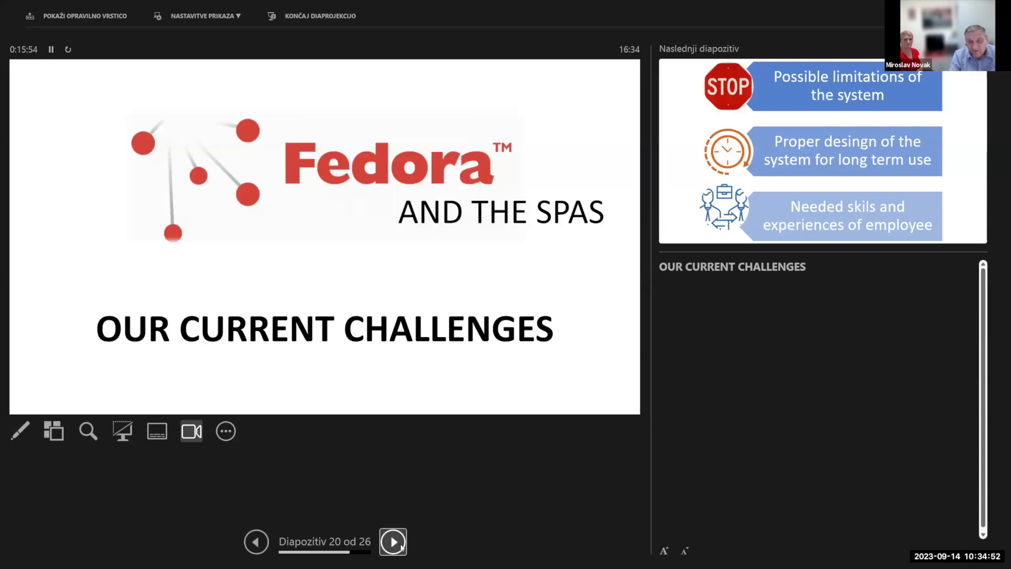
- Show slide 21's list of current challenges, then advance to slide 22 on project teams
{"action": "left_click", "coordinate": [393, 555]}
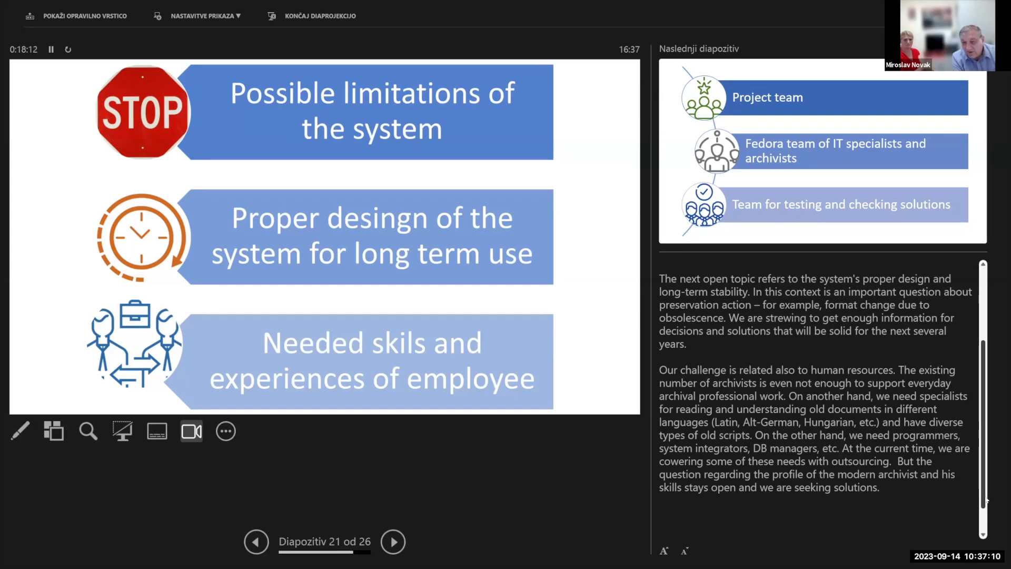
{"action": "mouse_move", "coordinate": [775, 497]}
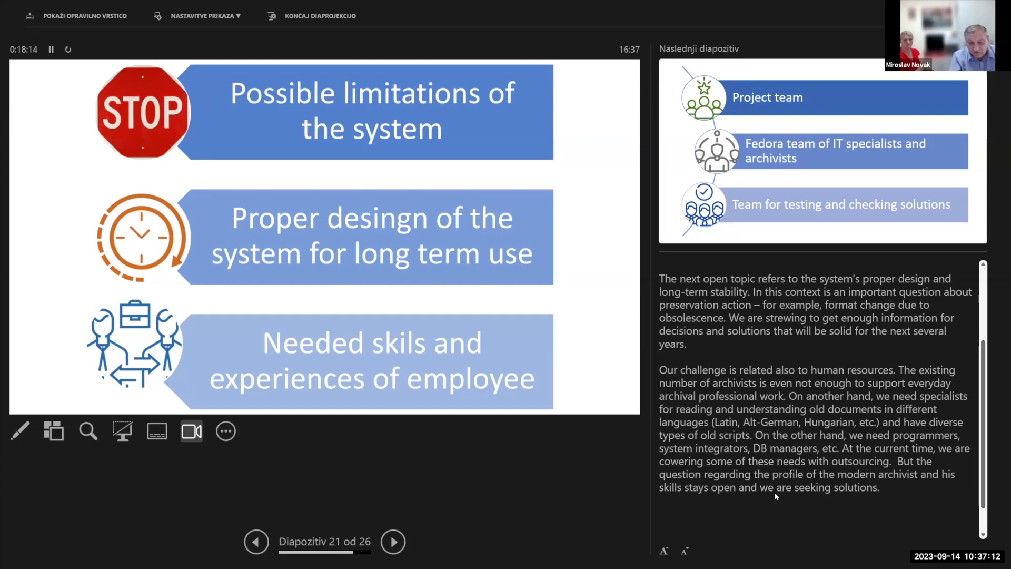
{"action": "left_click", "coordinate": [393, 556]}
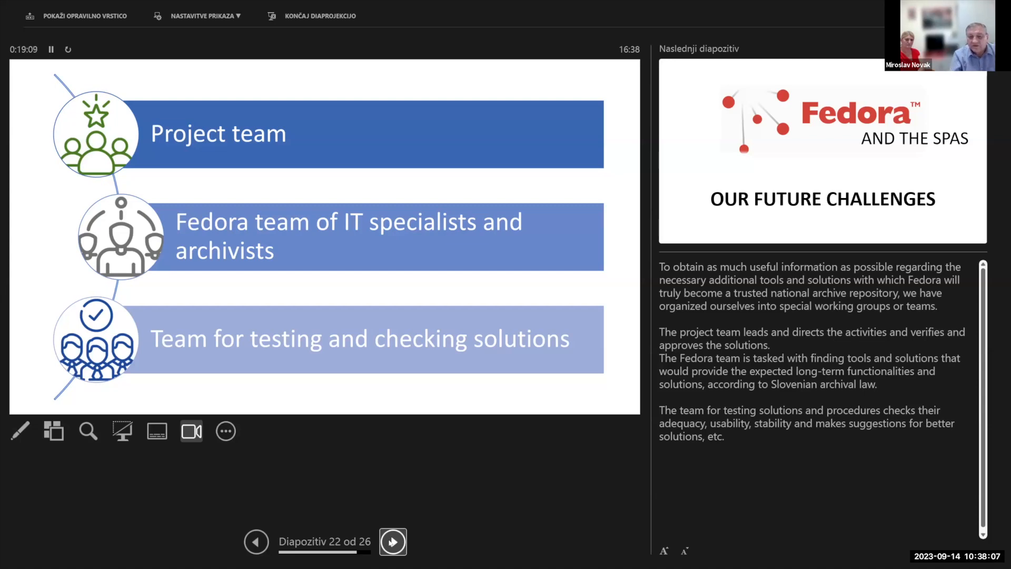
- Advance to slide 23, the 'Our Future Challenges' section title
{"action": "left_click", "coordinate": [392, 541]}
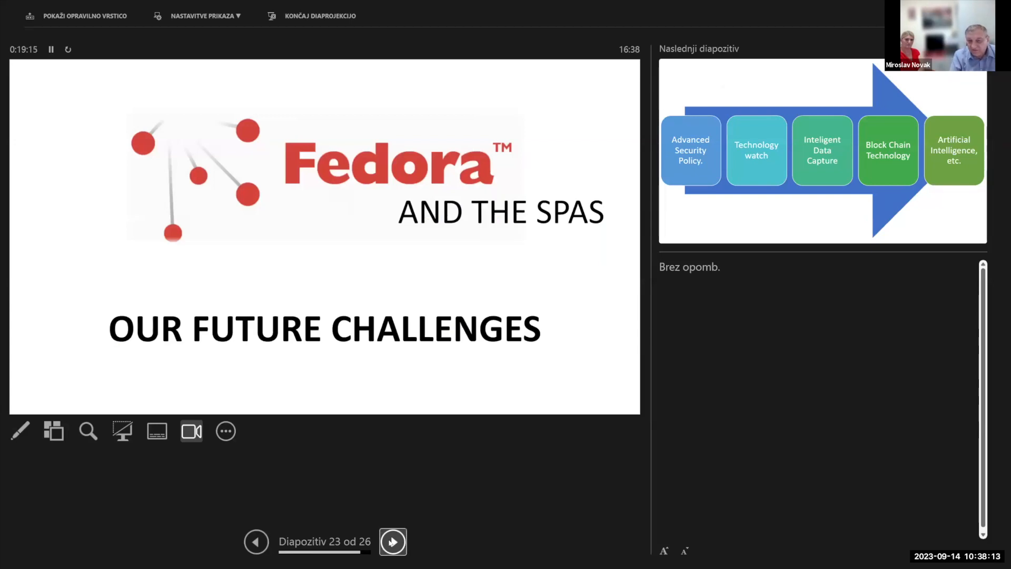
- Show slide 24's arrow of future technologies, from Advanced Security Policy to Artificial Intelligence
{"action": "left_click", "coordinate": [392, 542]}
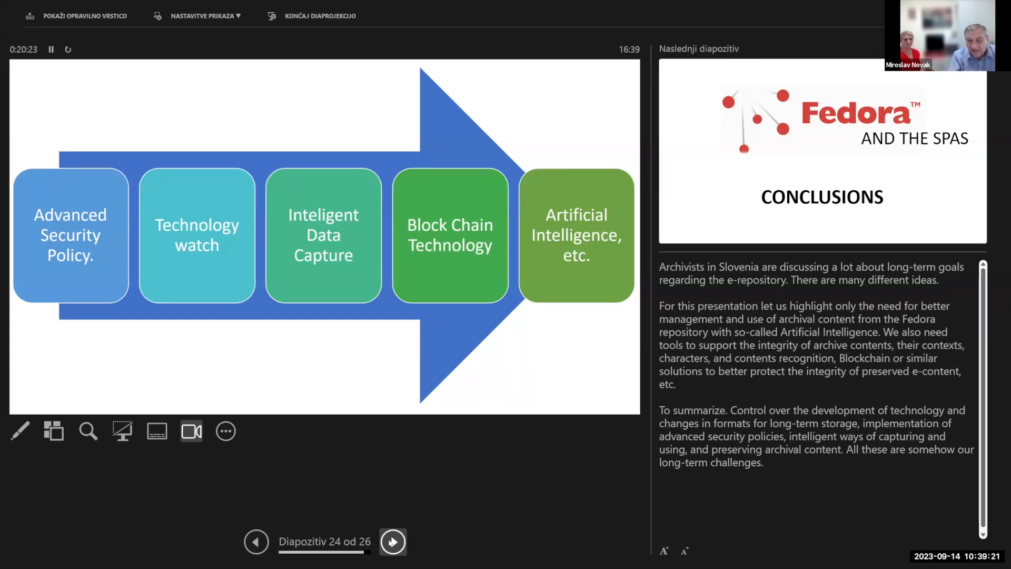
- Advance Presenter View to slide 25, the Fedora and SPAS Conclusions slide
{"action": "left_click", "coordinate": [392, 541]}
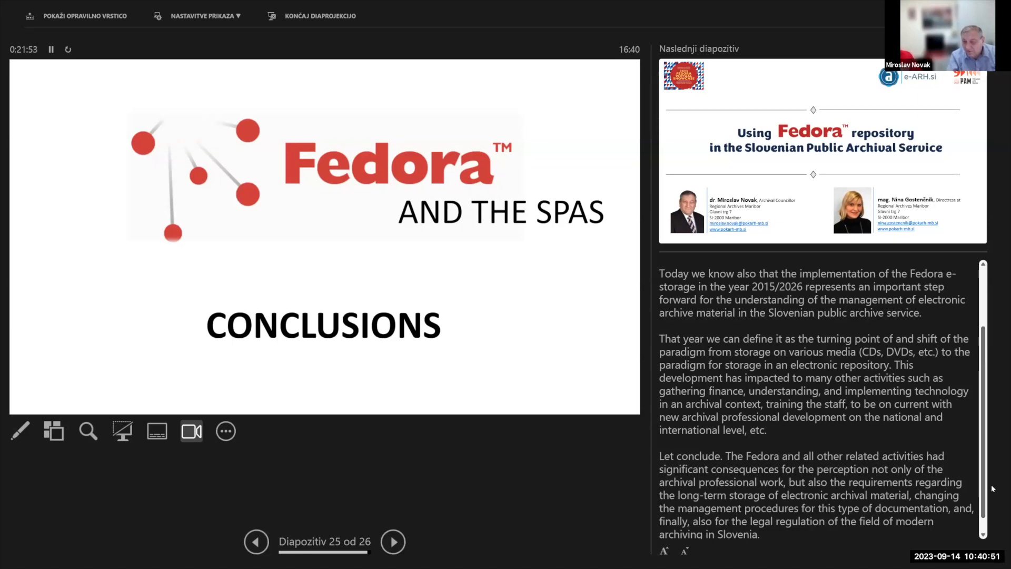
- Scroll the speaker notes and advance to slide 26, the closing title and contacts slide
{"action": "scroll", "scroll_direction": "down", "scroll_amount": 3}
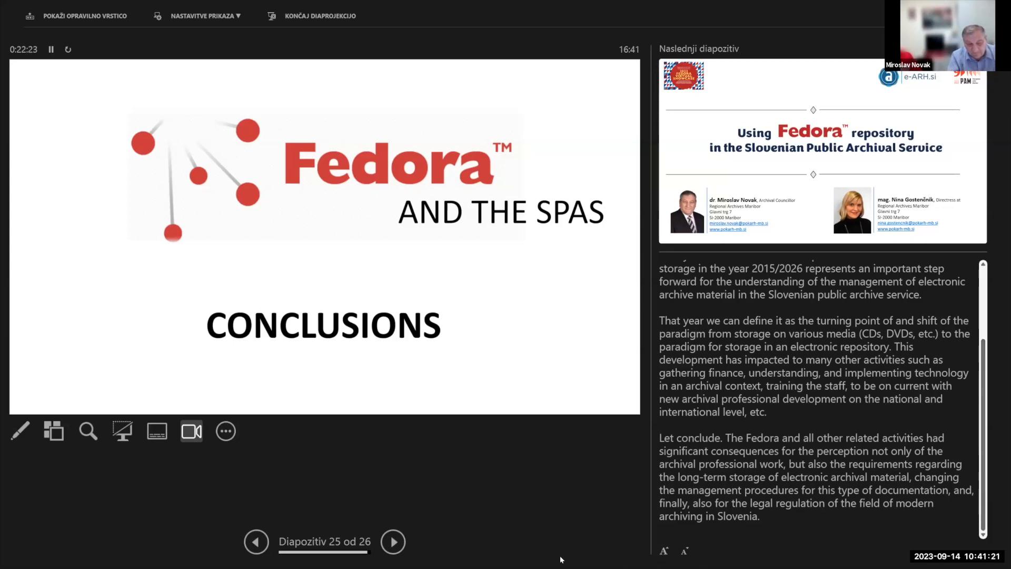
{"action": "left_click", "coordinate": [392, 542]}
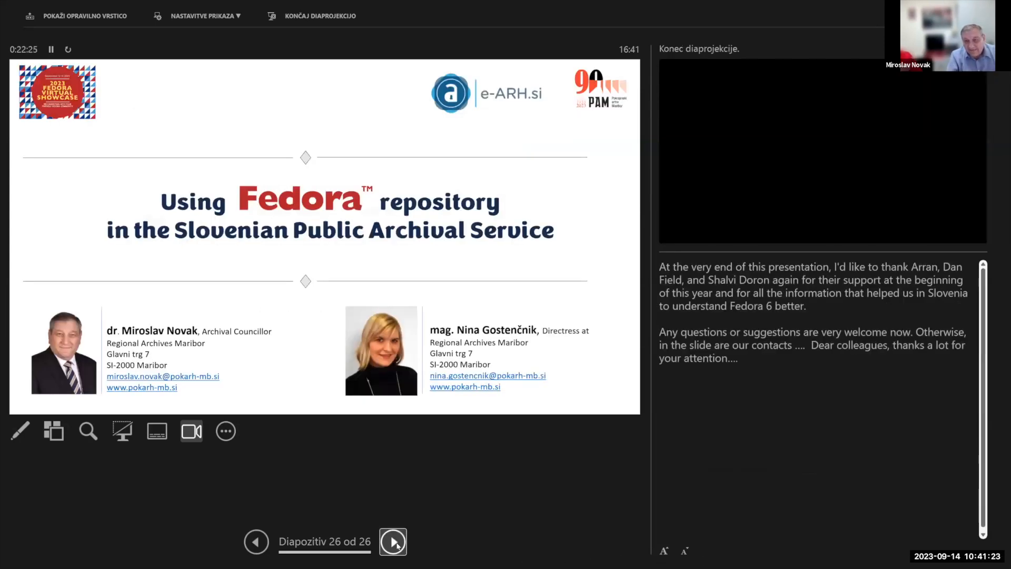